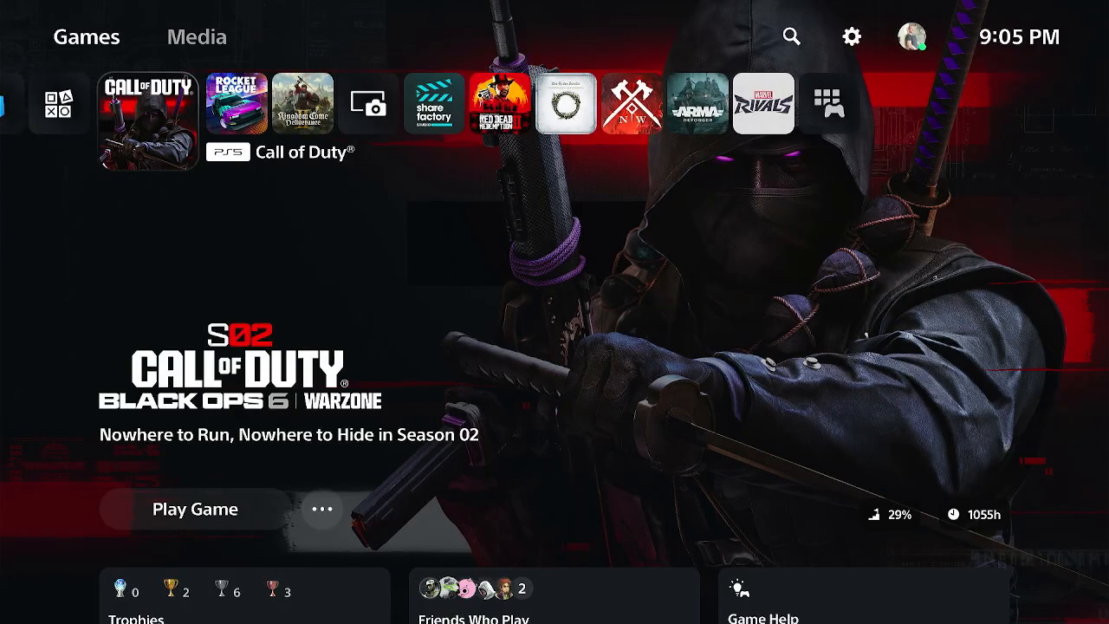
# - Enter the console Settings menu from the gear icon on the home screen
pyautogui.click(55, 104)
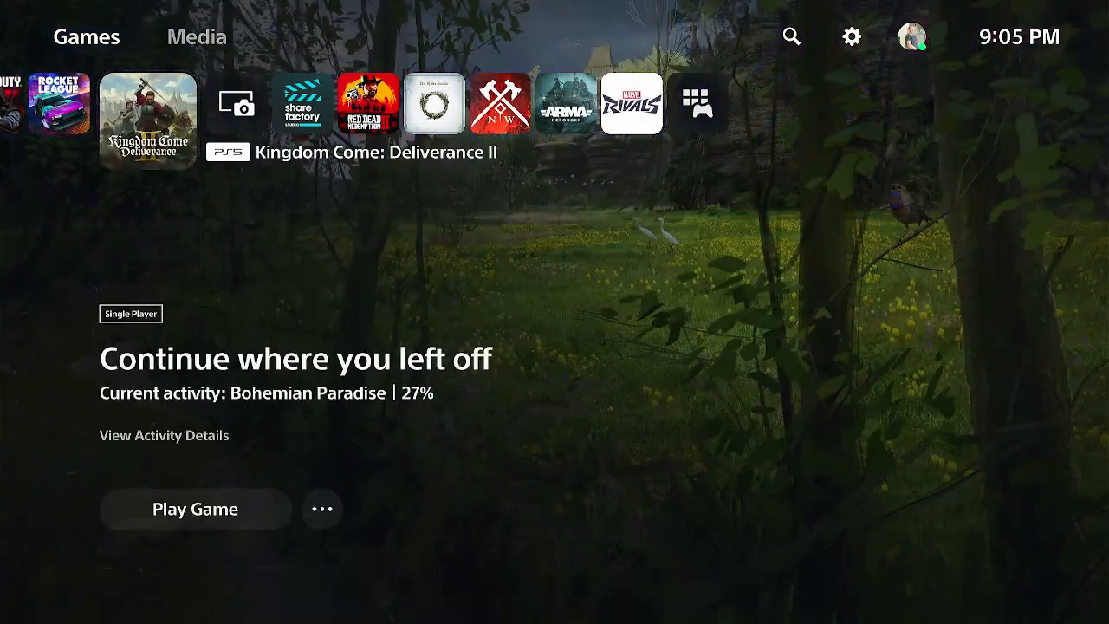
pyautogui.click(853, 36)
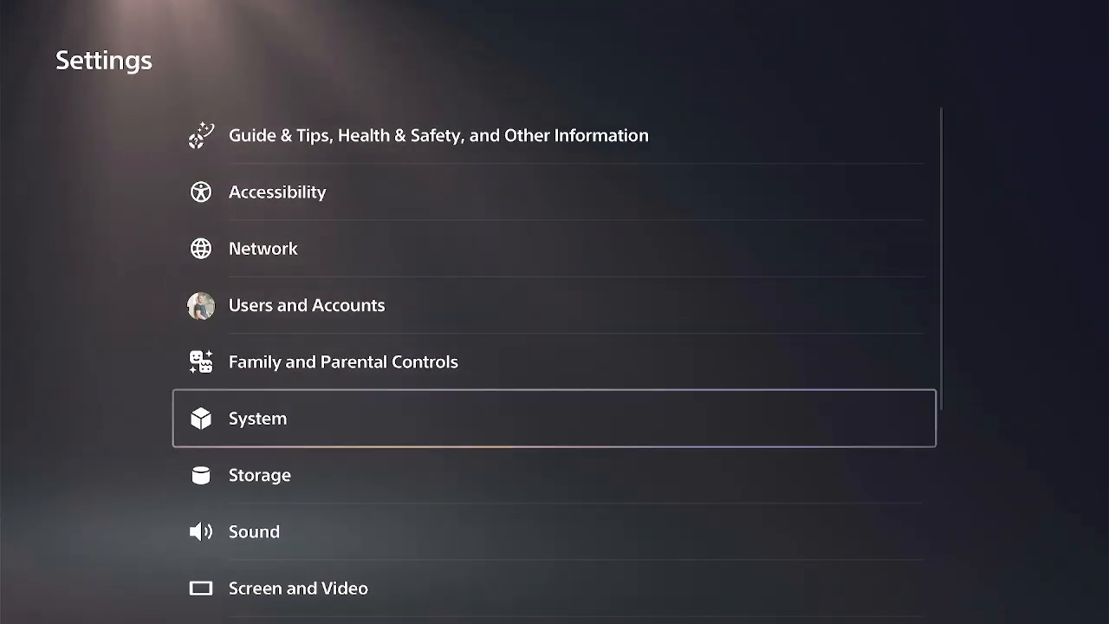
# - Disable Enable Power Off Link under System > HDMI, then continue down the System categories
pyautogui.click(257, 418)
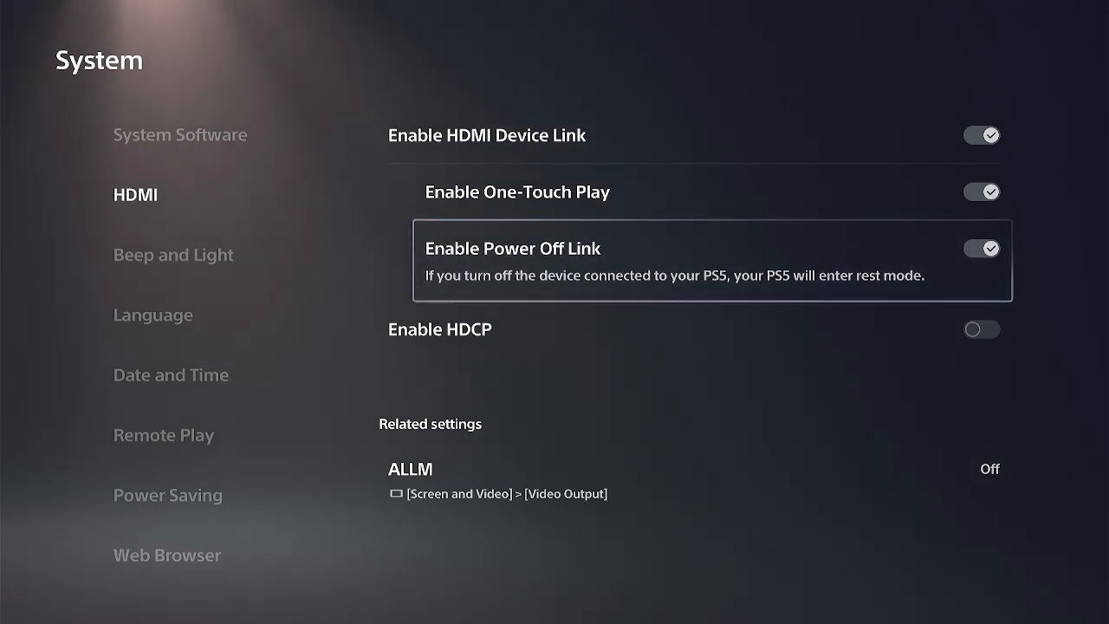
pyautogui.click(981, 250)
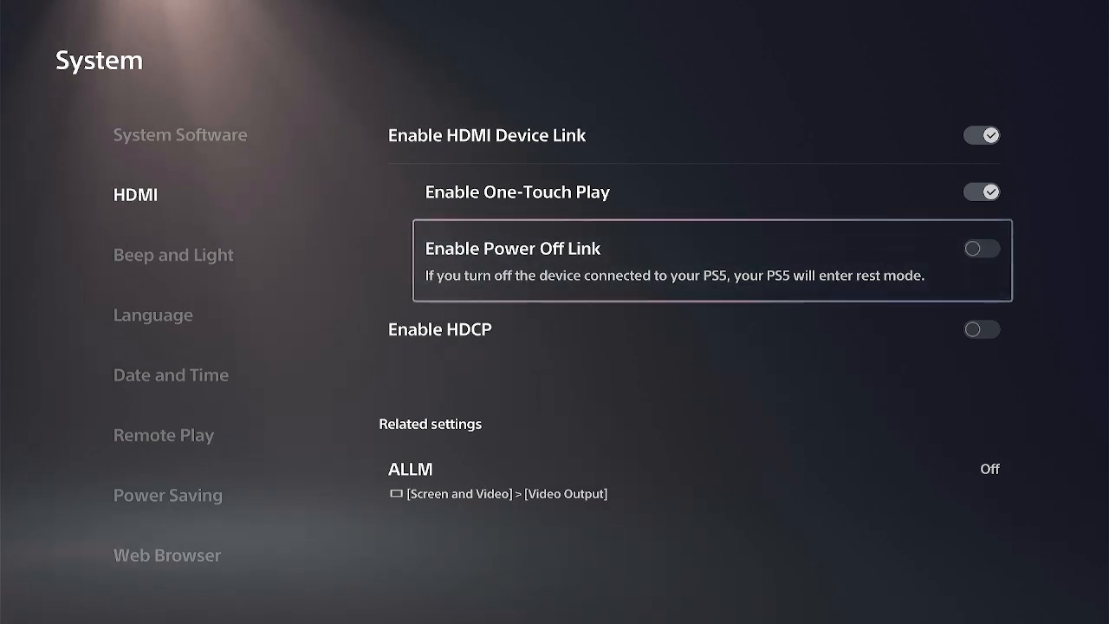
pyautogui.click(981, 250)
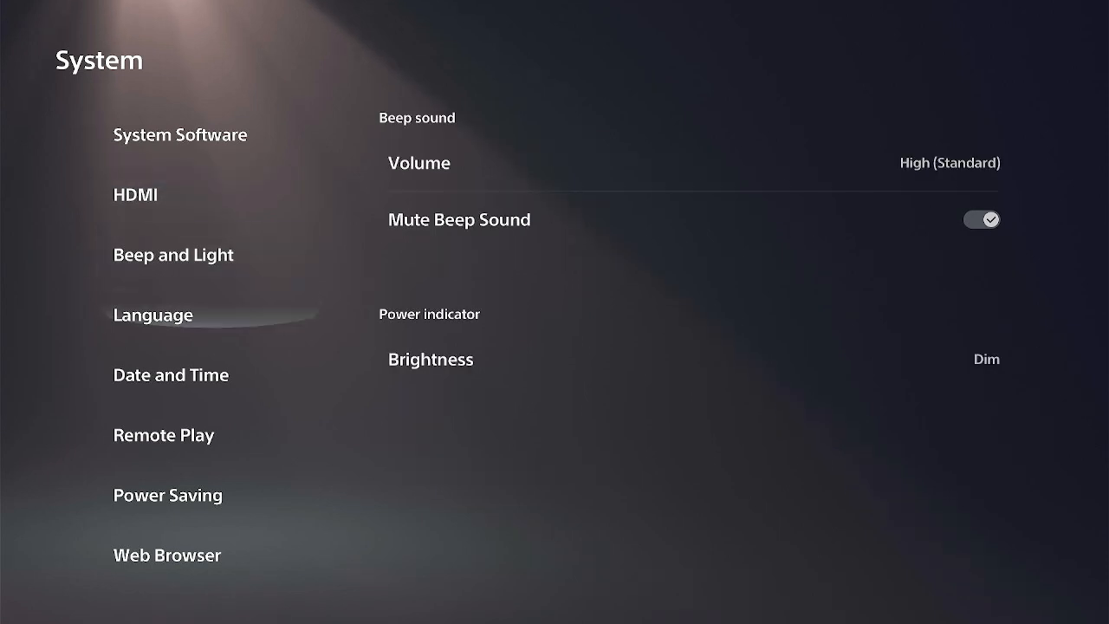
# - Check the rest mode timers: While Playing Games stays at After 1 Hour, media playback at After 4 Hours
pyautogui.click(166, 495)
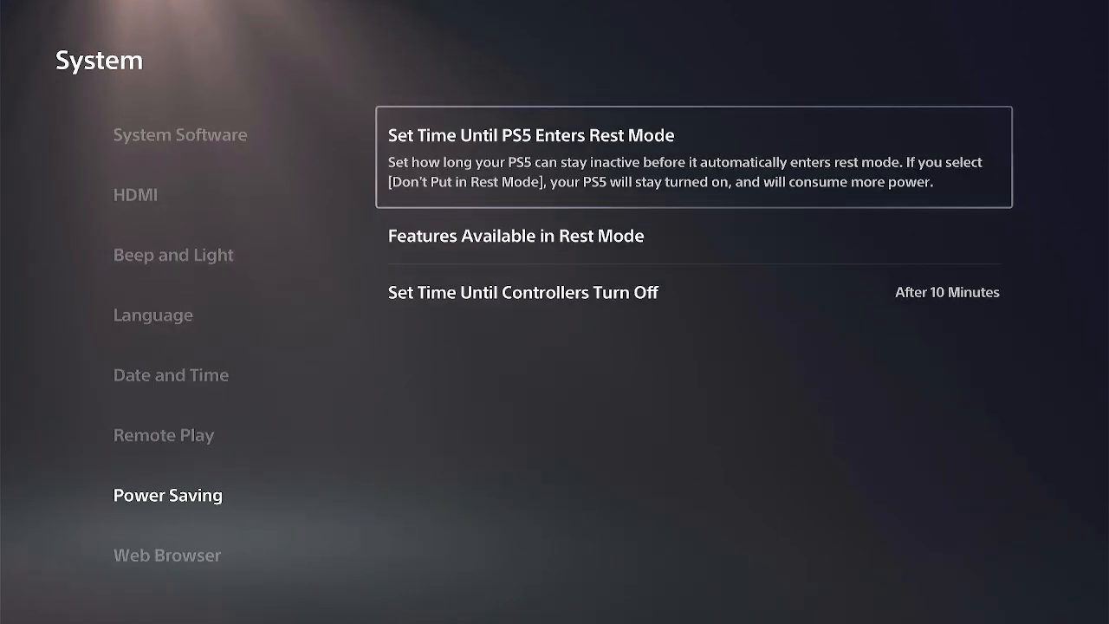
pyautogui.click(533, 136)
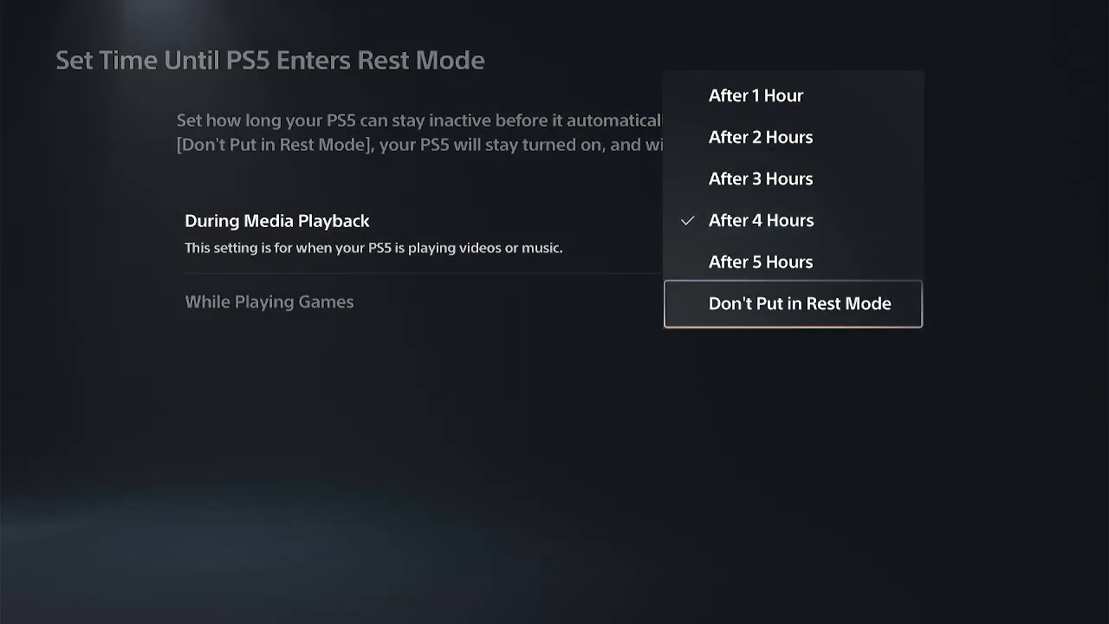
pyautogui.click(761, 218)
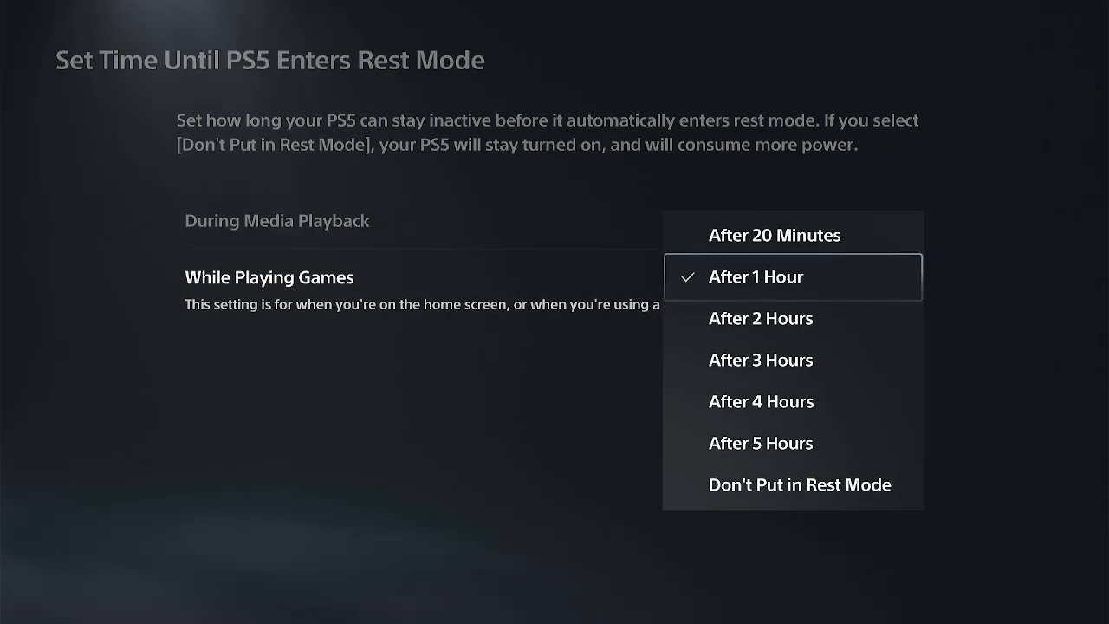
pyautogui.moveTo(761, 402)
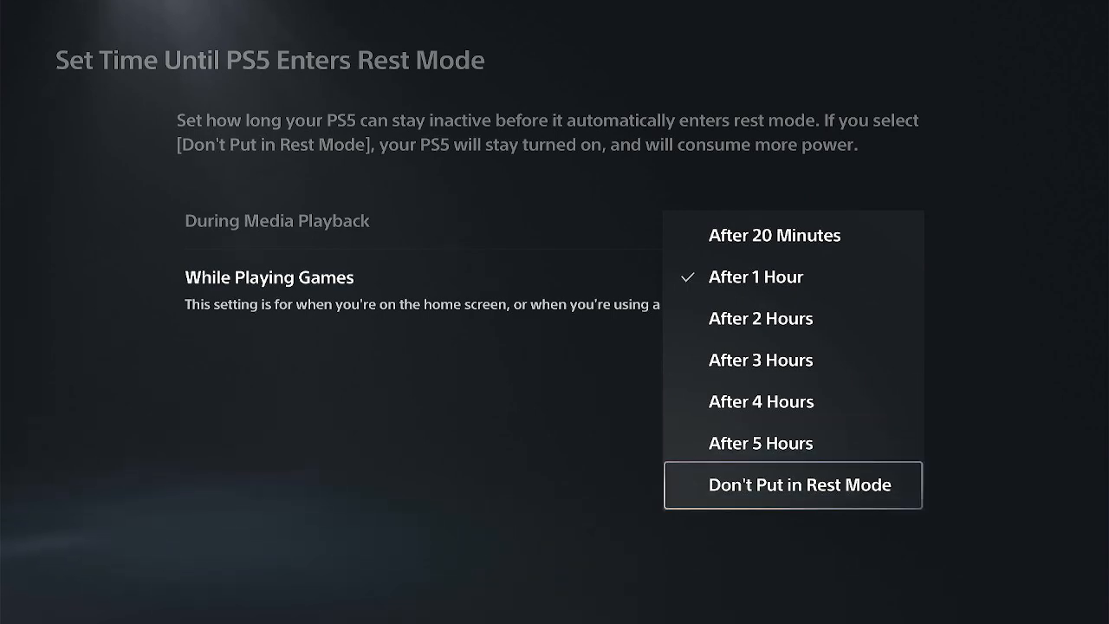
pyautogui.click(756, 277)
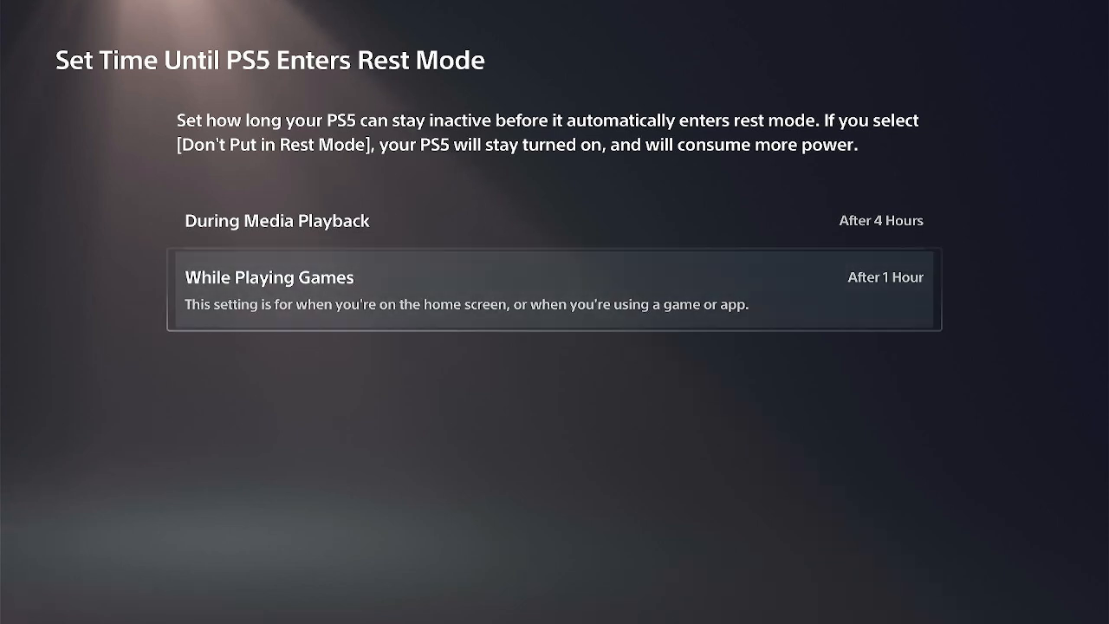
# - Return to the System categories and view the Date and Time settings
pyautogui.press('Escape')
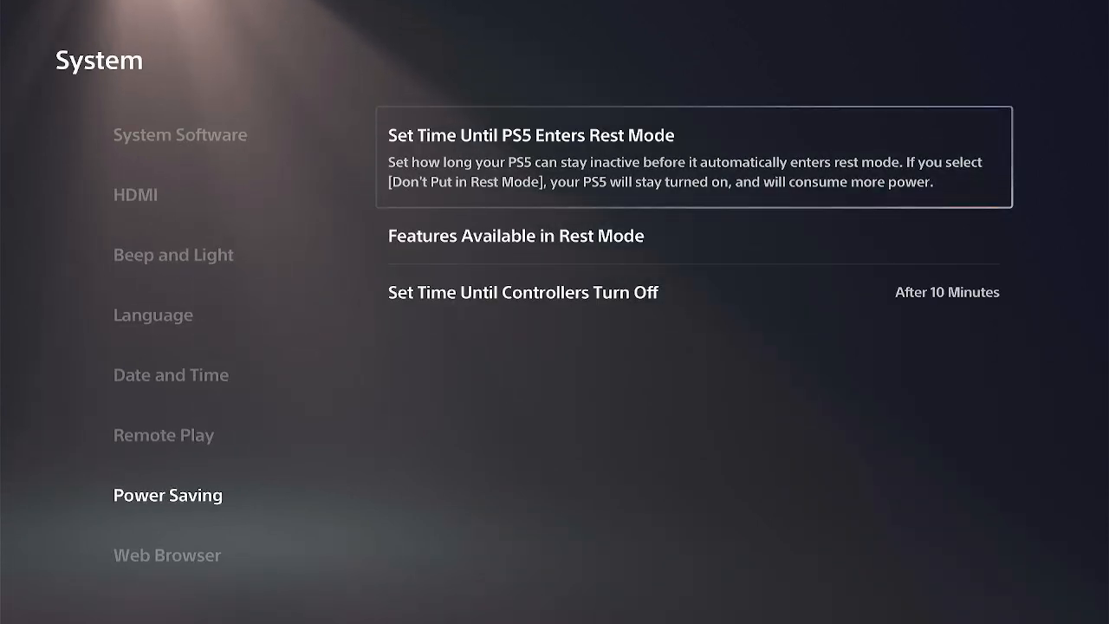
pyautogui.press('down')
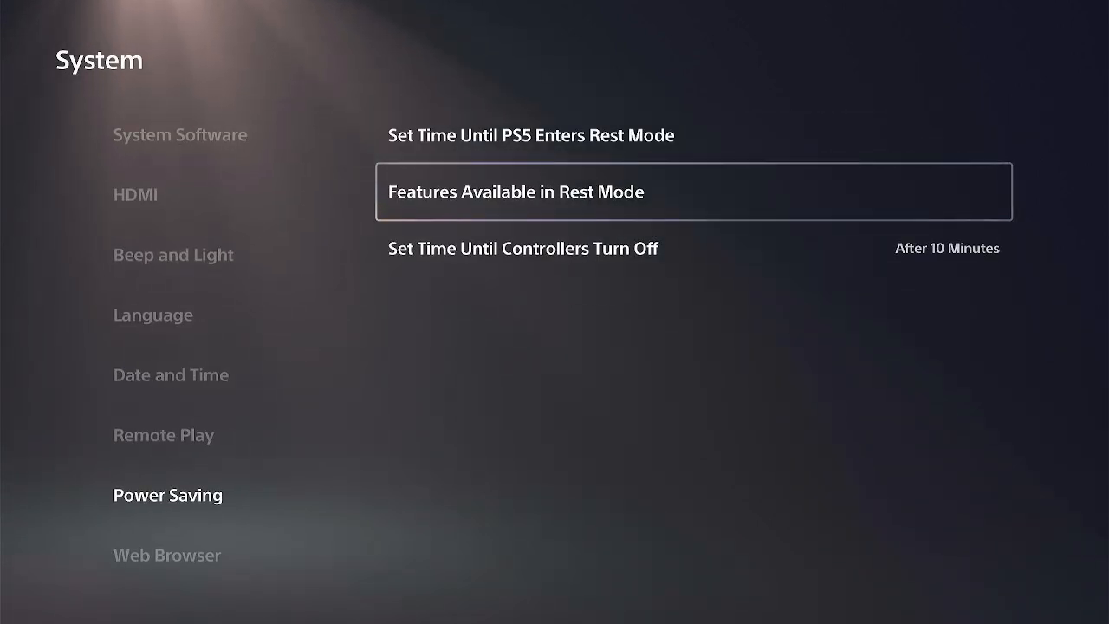
pyautogui.click(166, 555)
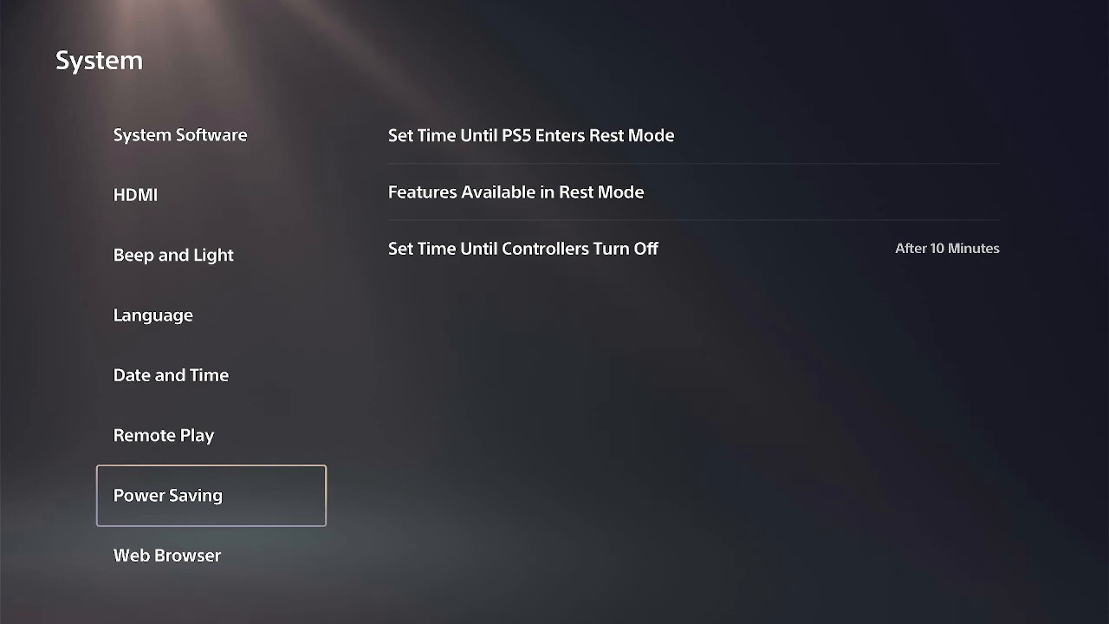
pyautogui.click(170, 375)
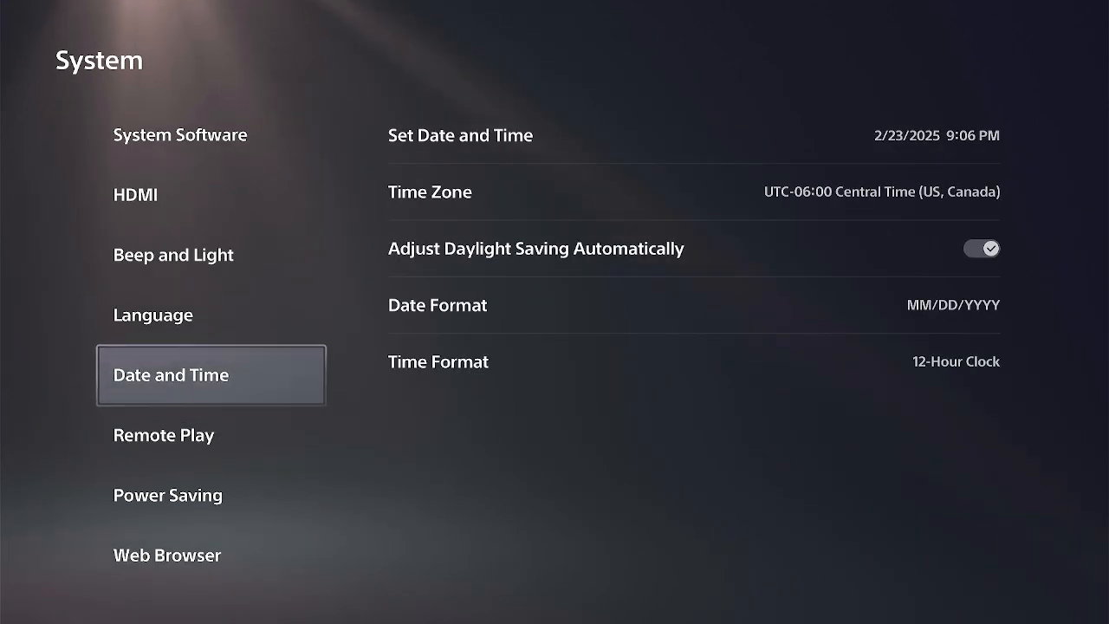